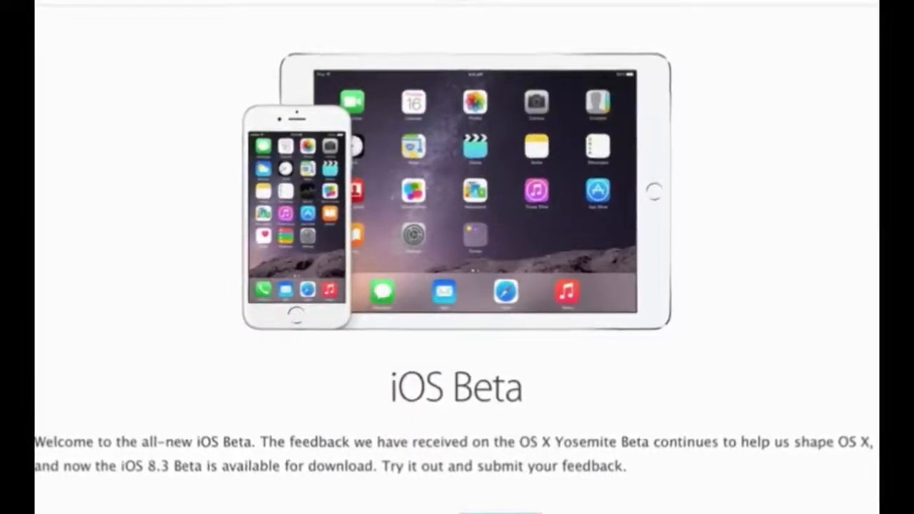
pyautogui.scroll(-3)
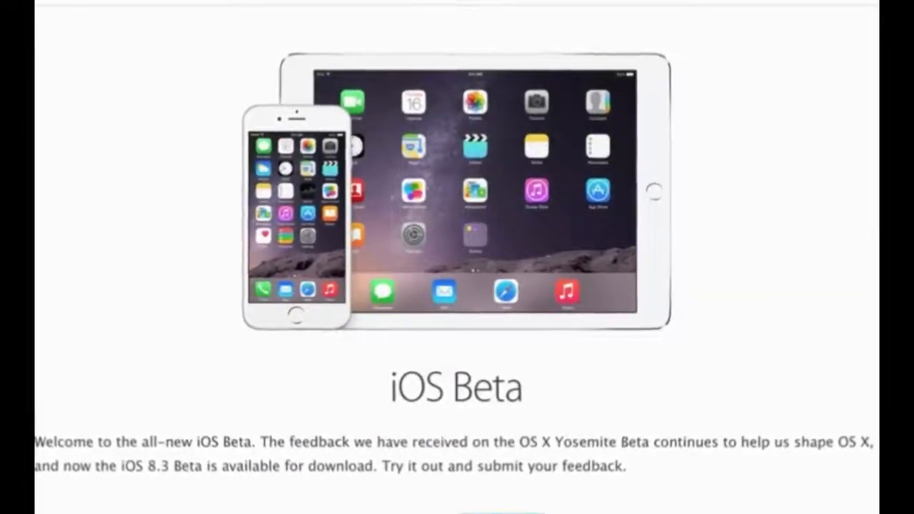
pyautogui.scroll(3)
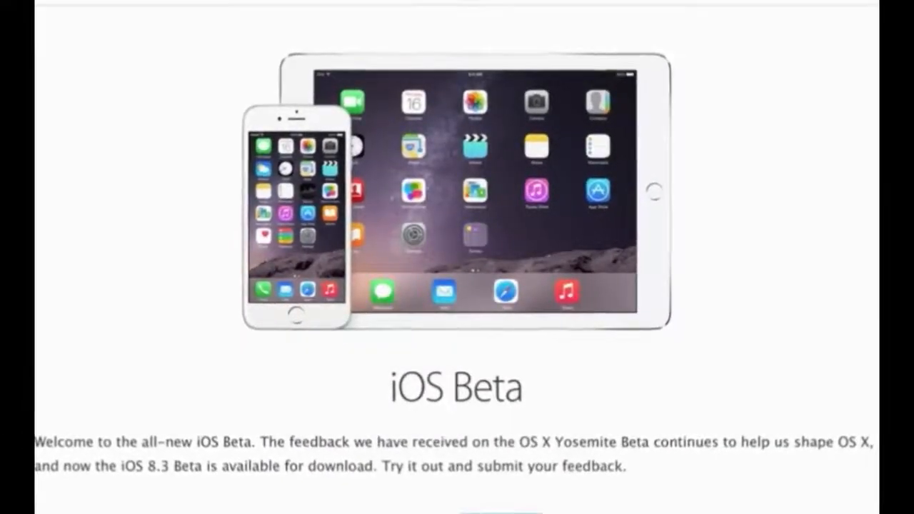
pyautogui.scroll(3)
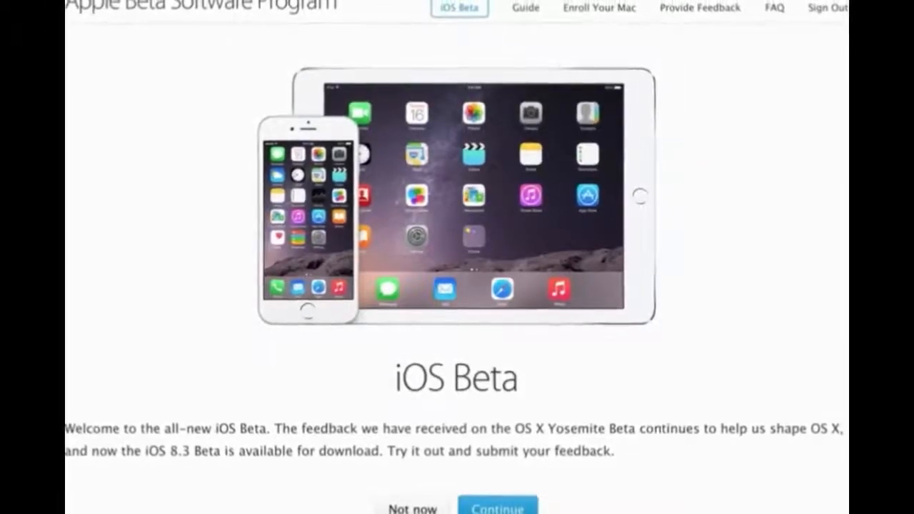